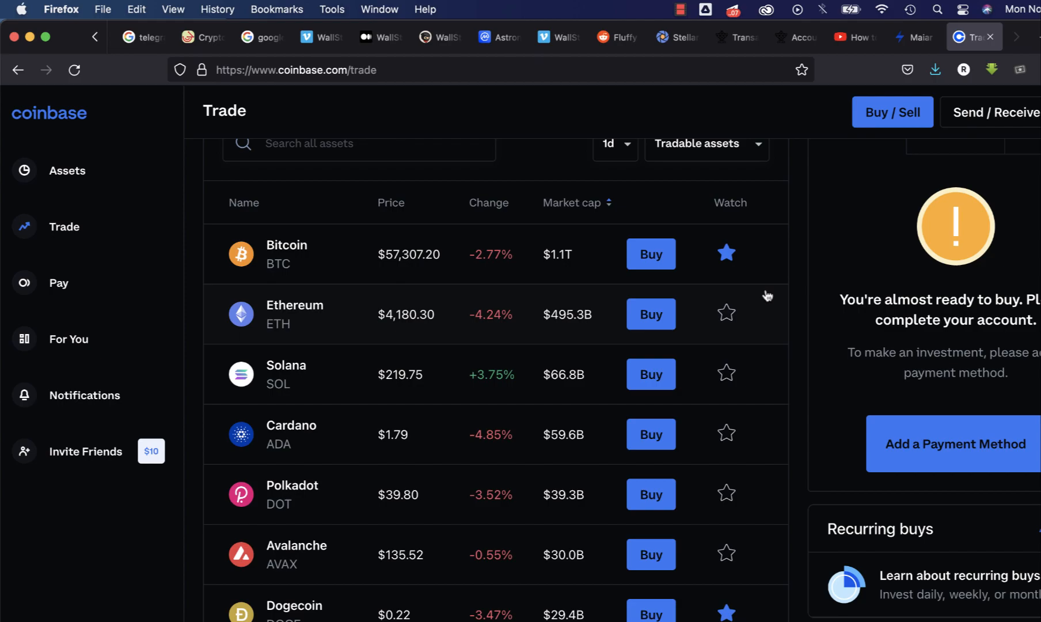
pyautogui.moveTo(855, 36)
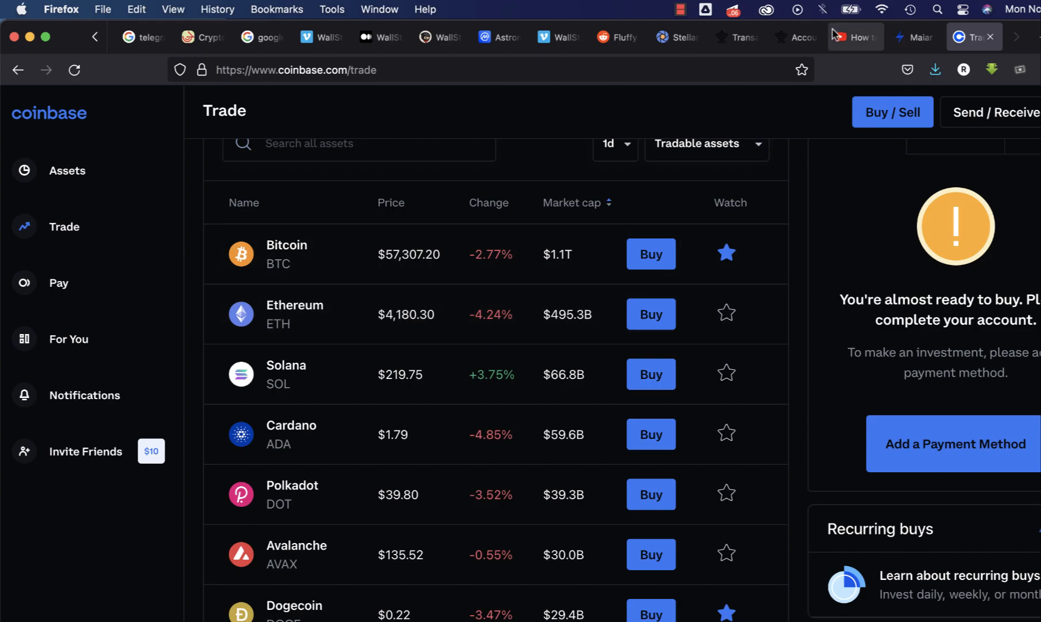
# Step: Skim the YouTube tutorial video, then return to the Coinbase trade page
pyautogui.click(854, 37)
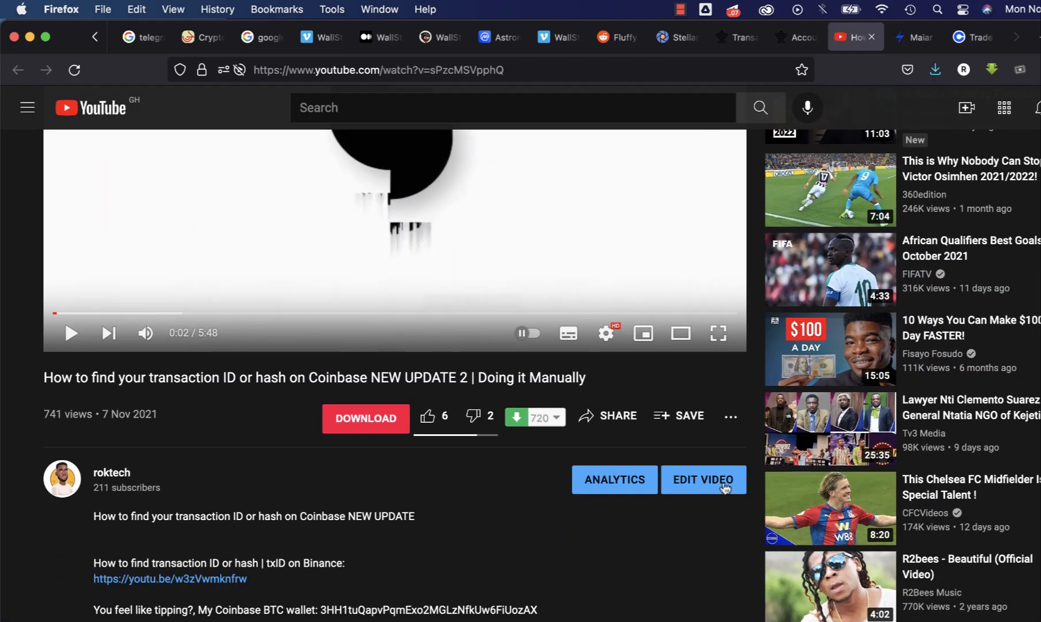
pyautogui.scroll(-3)
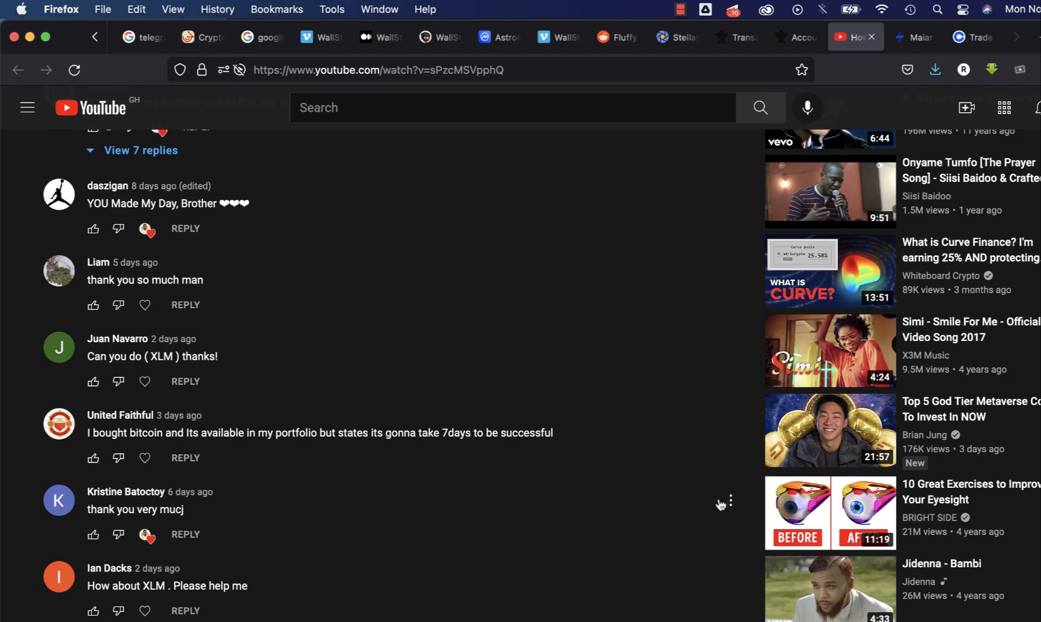
pyautogui.scroll(-3)
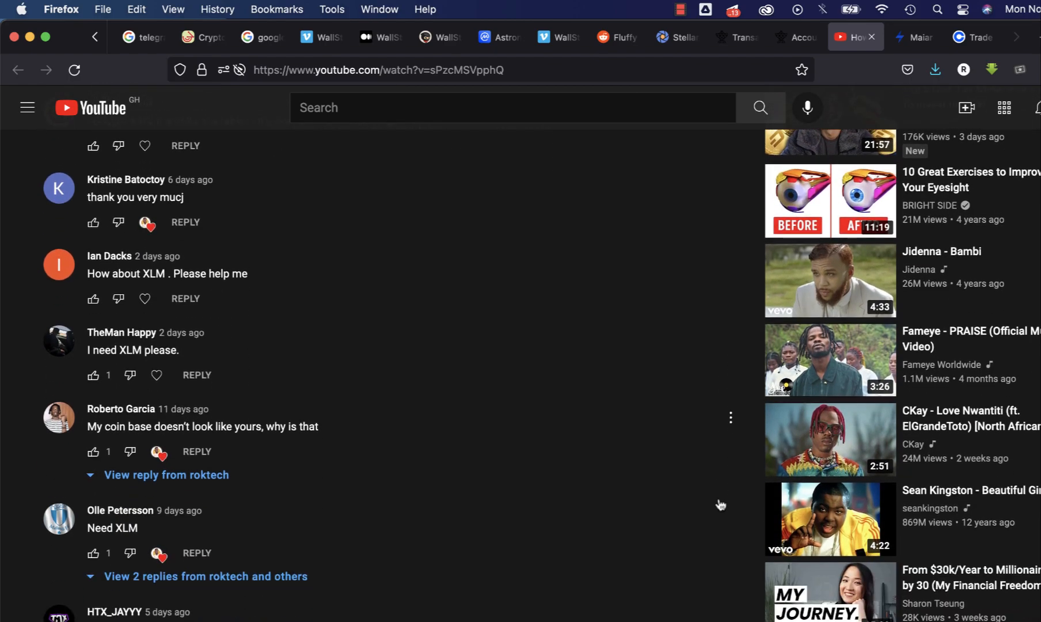
pyautogui.scroll(-3)
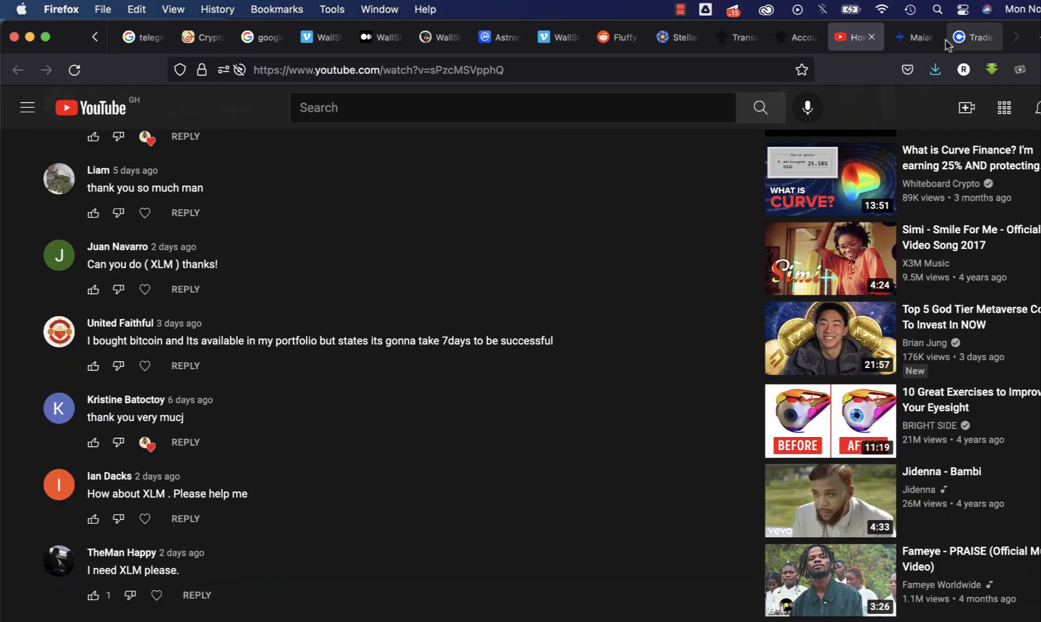
pyautogui.click(973, 37)
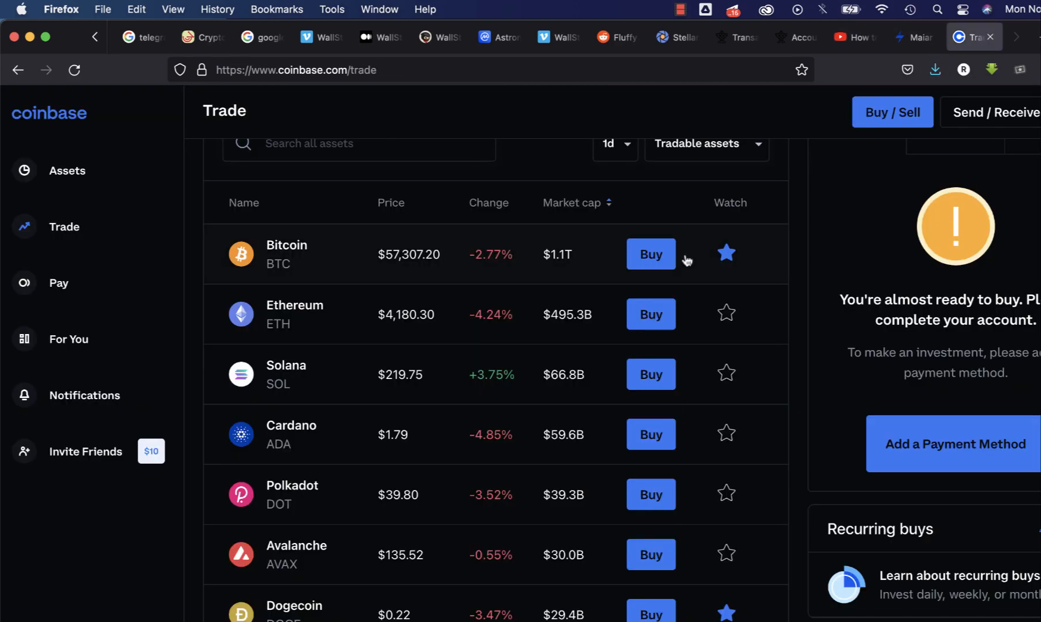
# Step: Select the Stellar public address on the Stellarport dashboard and return to Coinbase
pyautogui.click(674, 37)
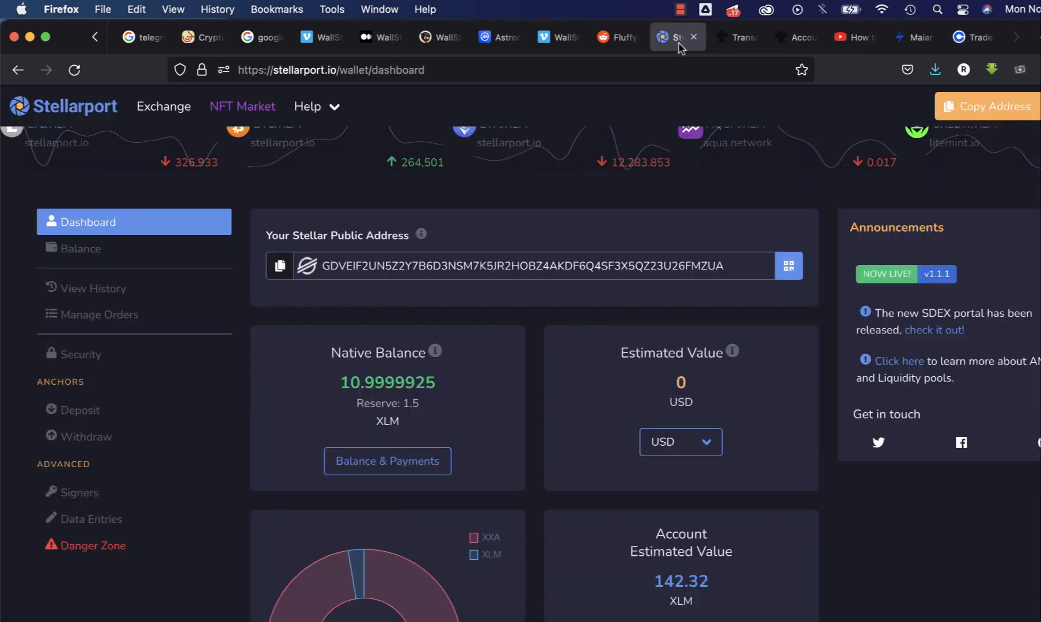
pyautogui.tripleClick(498, 266)
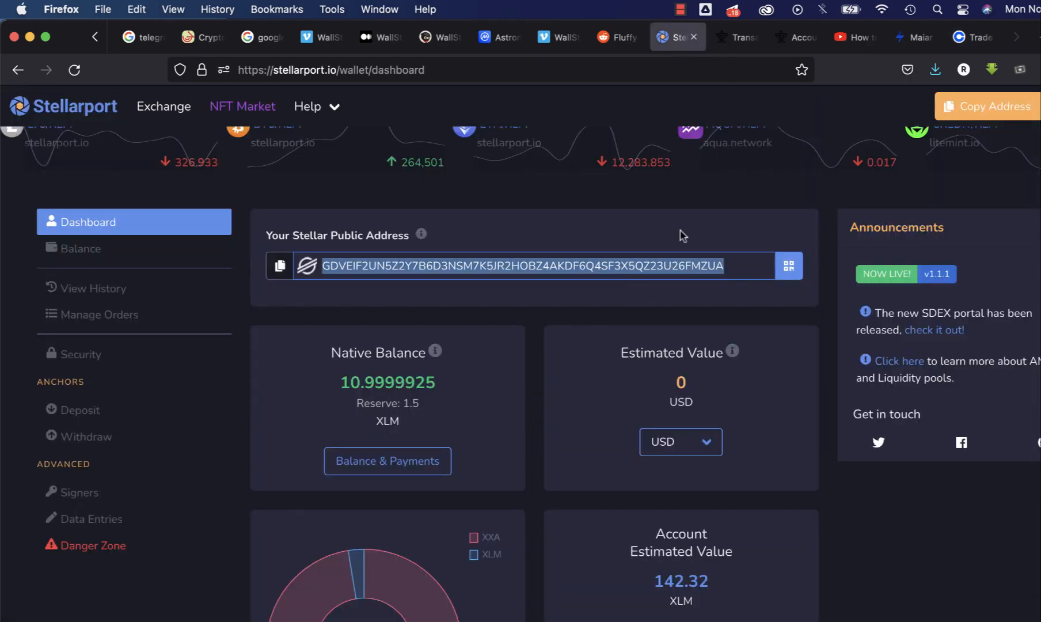
pyautogui.click(972, 36)
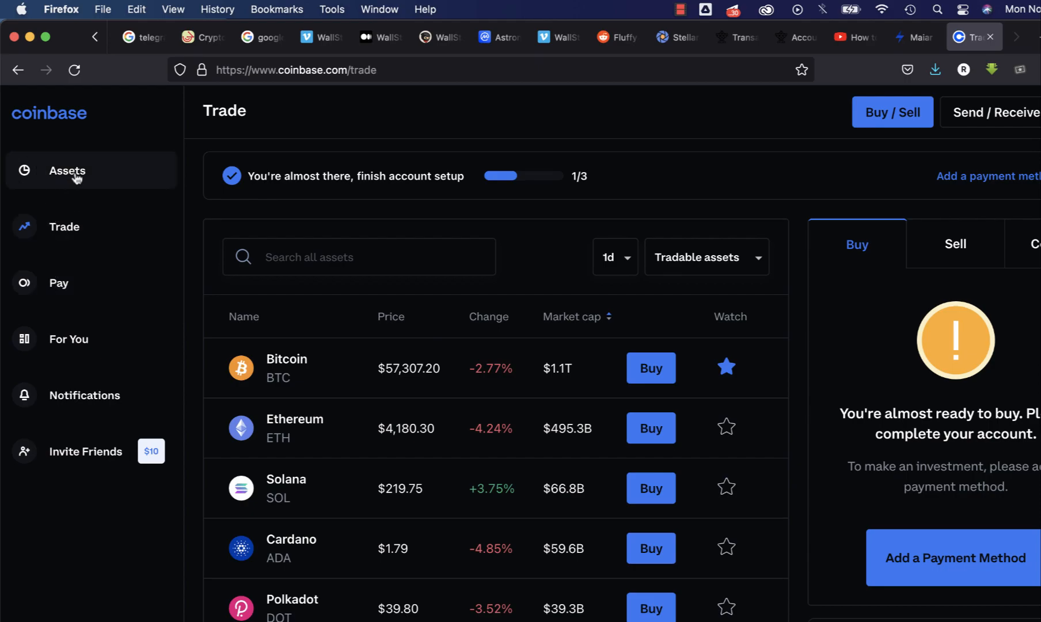
pyautogui.moveTo(77, 155)
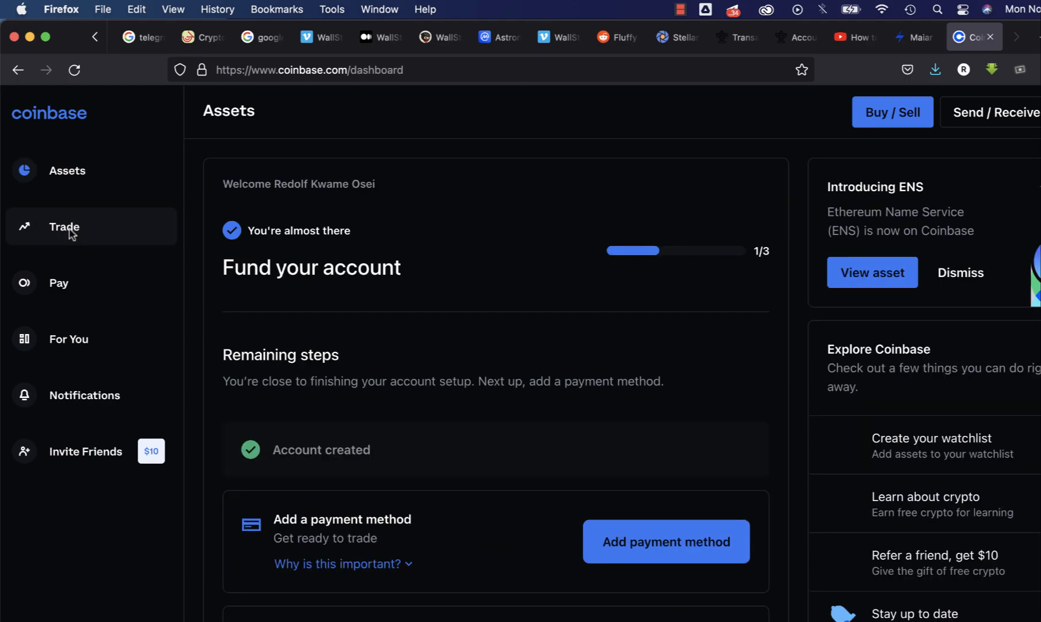
# Step: Search XLM, check the empty Stellar Lumens wallet history, and return to tradable assets
pyautogui.click(64, 227)
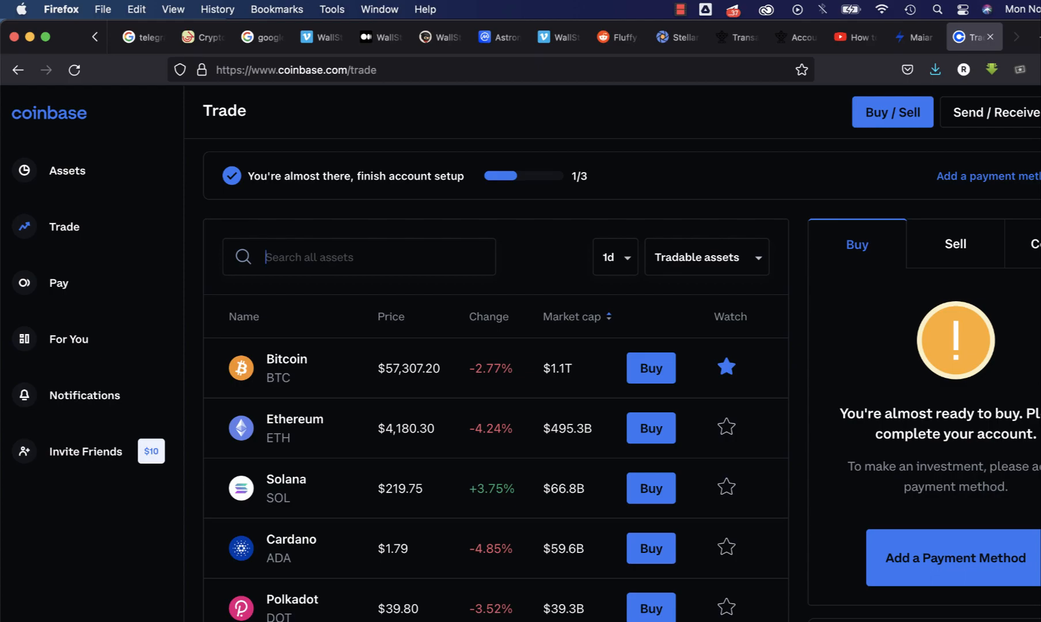
pyautogui.write('XLM')
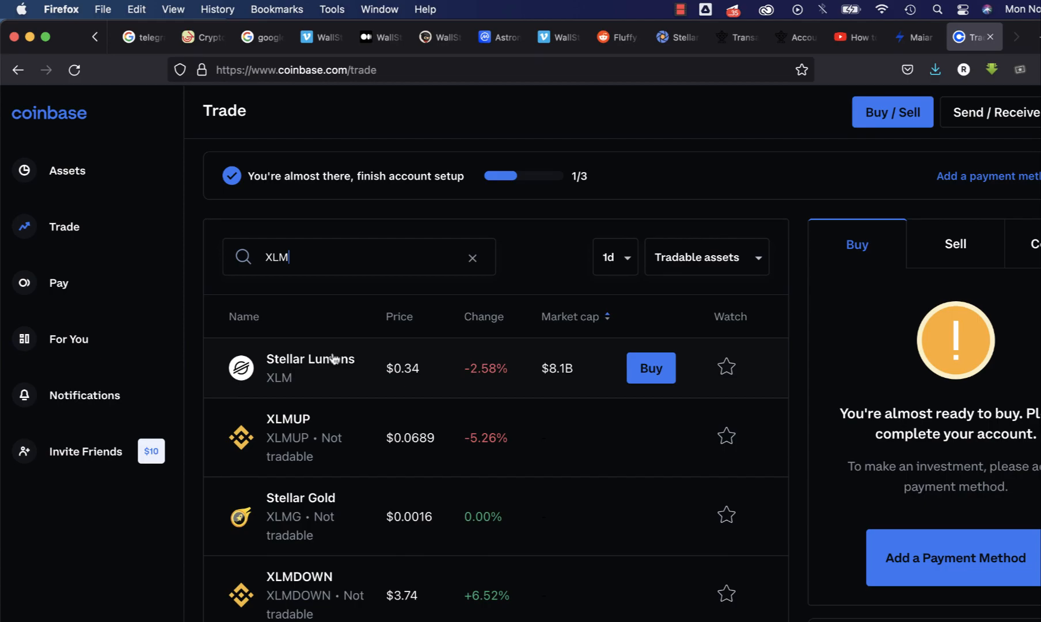
pyautogui.click(310, 359)
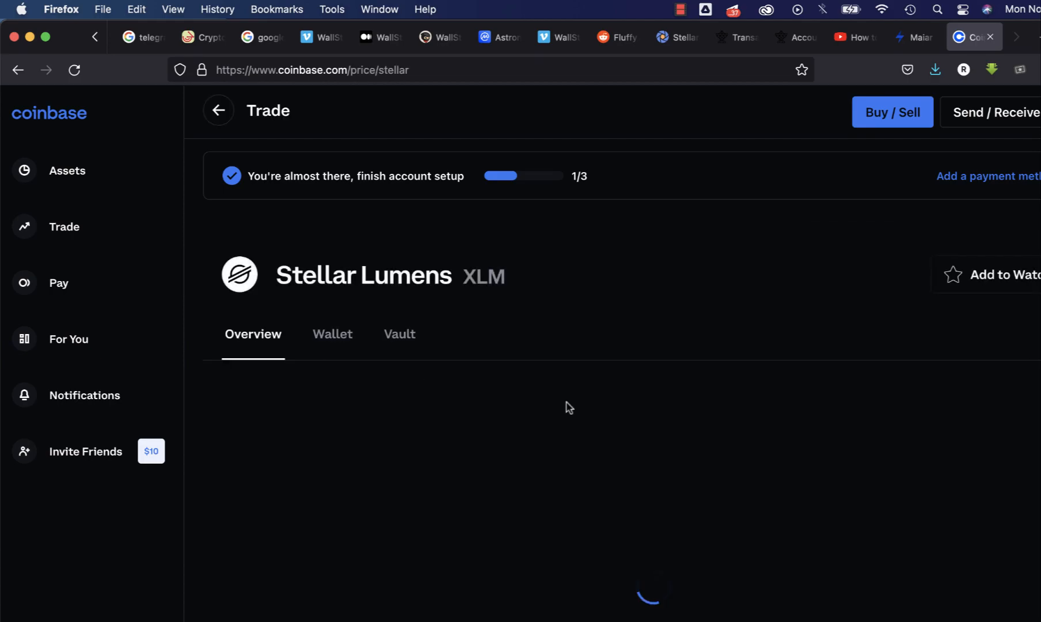
pyautogui.moveTo(466, 440)
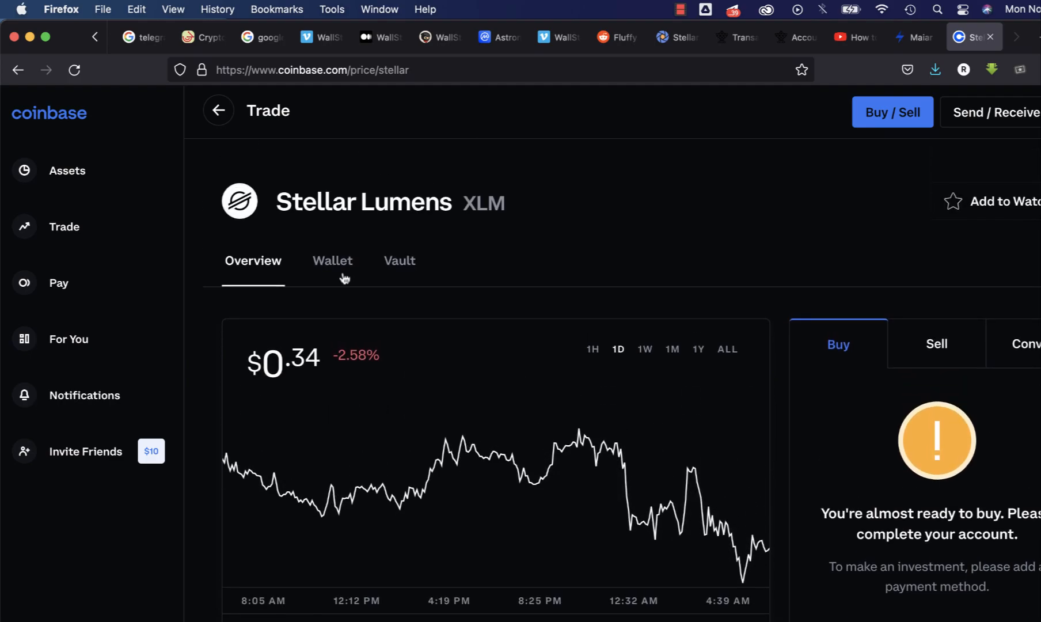
pyautogui.click(332, 261)
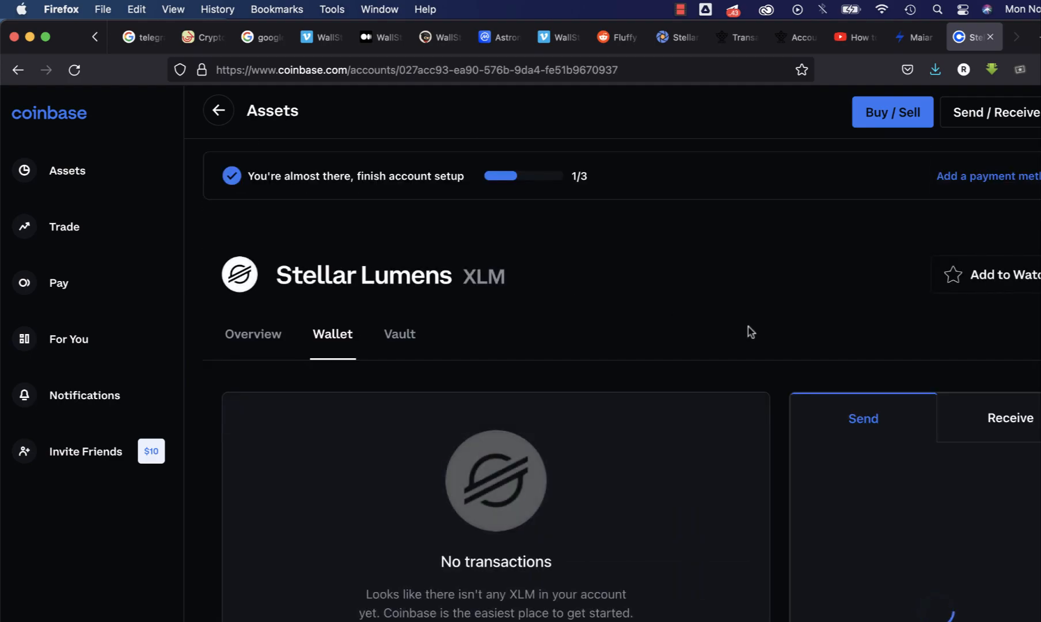
pyautogui.scroll(-3)
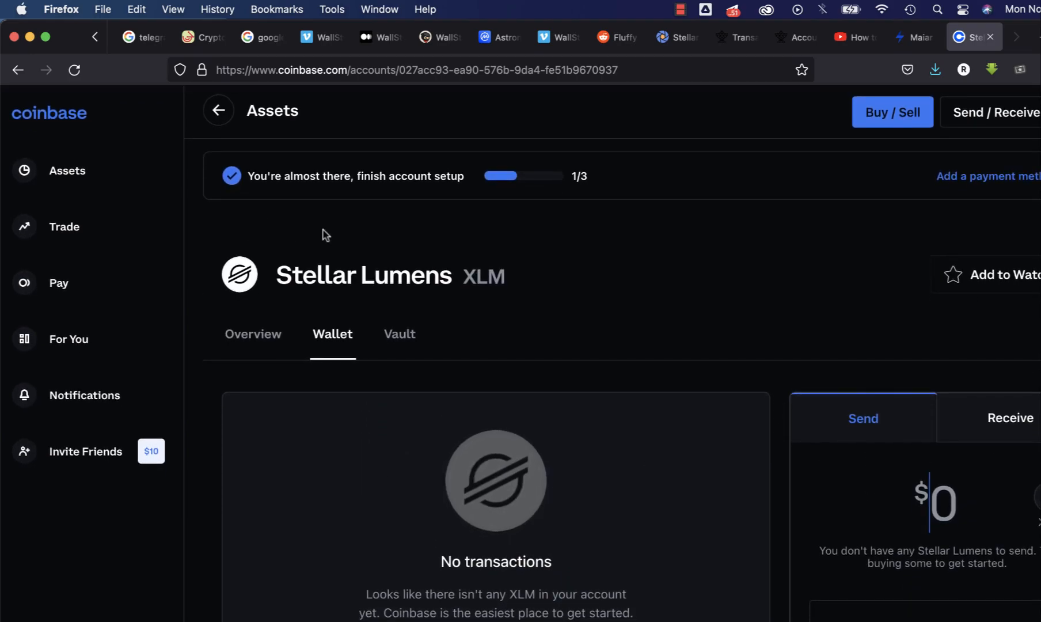
pyautogui.click(64, 227)
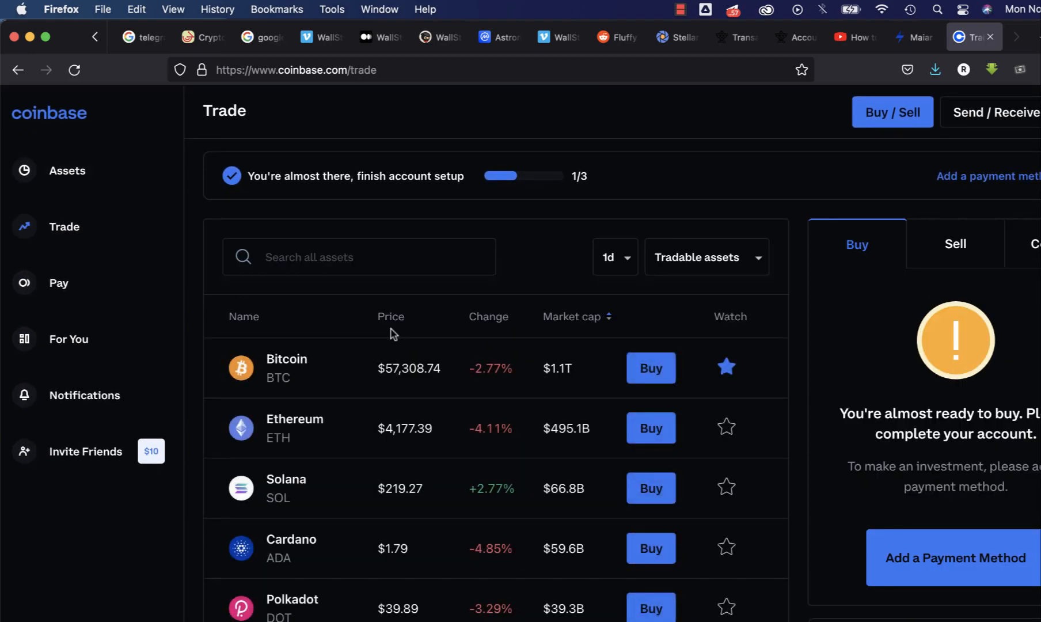
# Step: Search BTC and scroll the Bitcoin wallet's sent and received transfer history
pyautogui.click(360, 257)
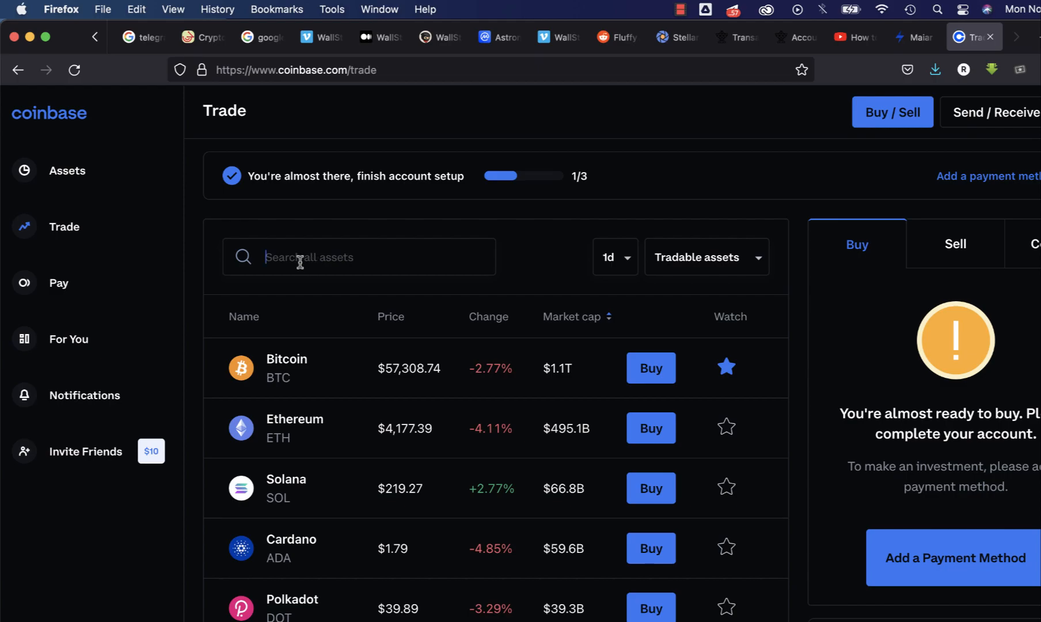
pyautogui.write('BTC')
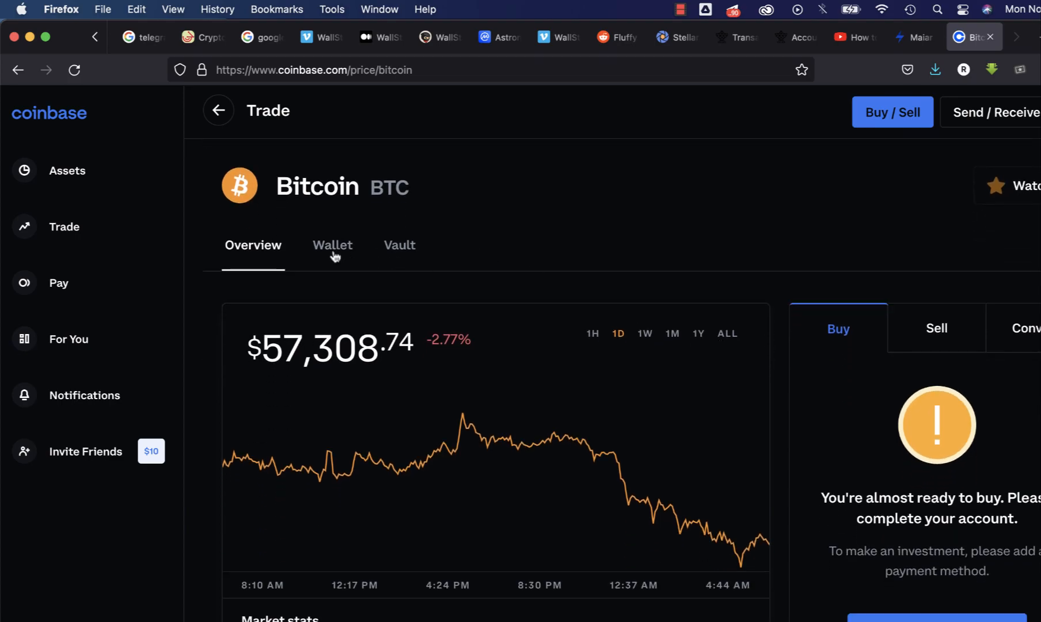
pyautogui.click(333, 245)
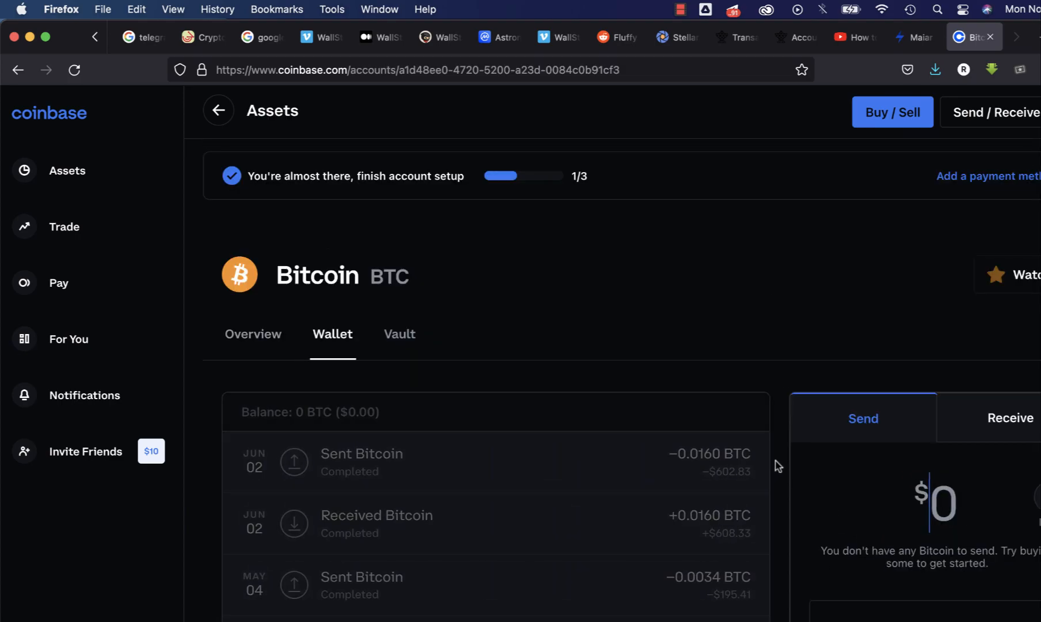
pyautogui.scroll(-3)
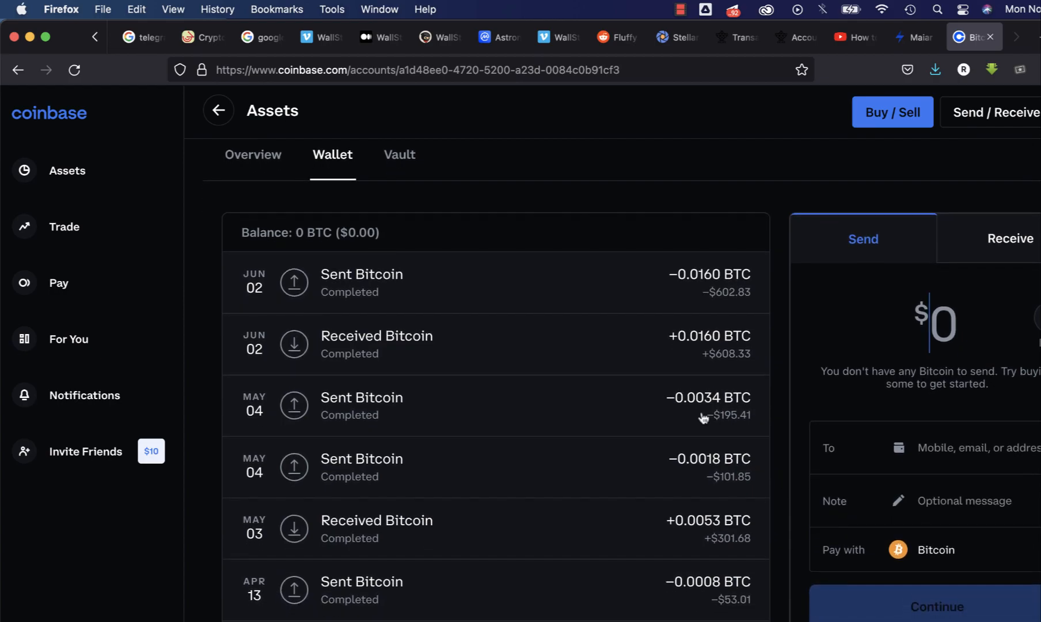
pyautogui.moveTo(509, 613)
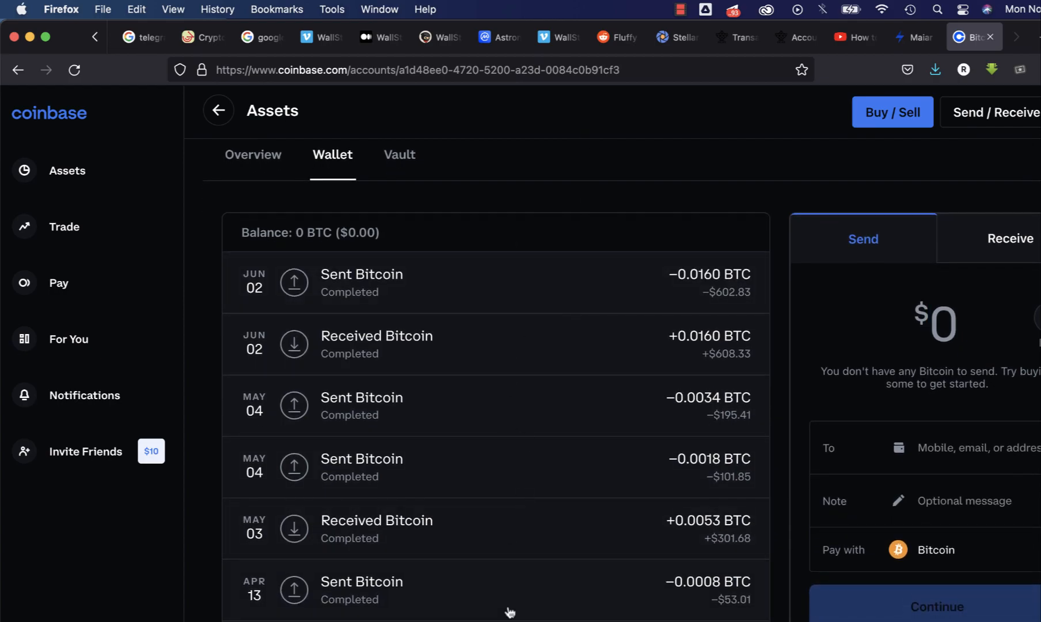
pyautogui.moveTo(696, 504)
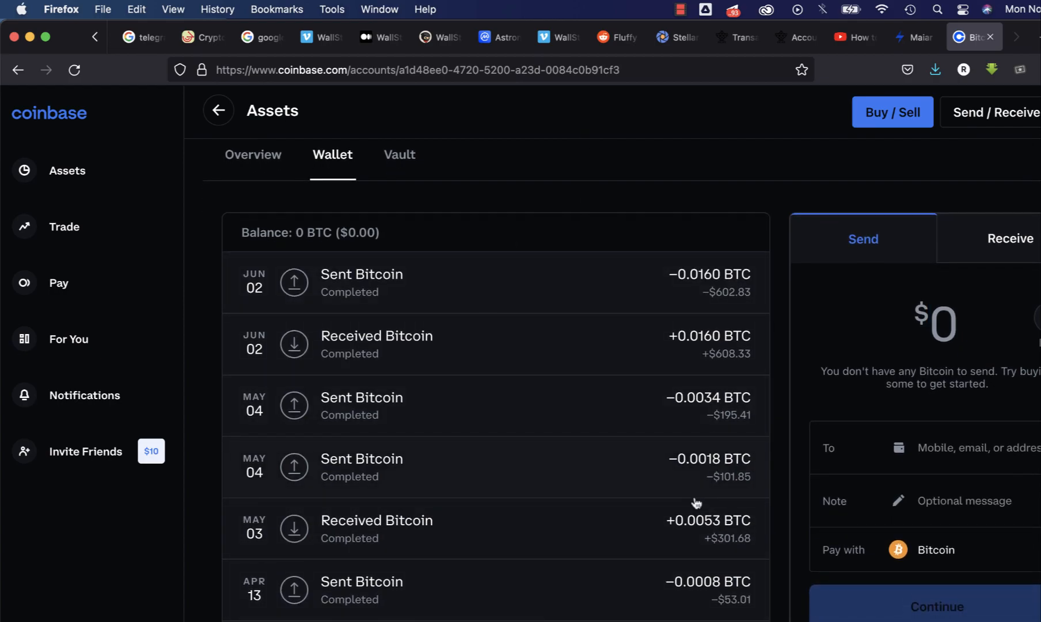
pyautogui.scroll(-3)
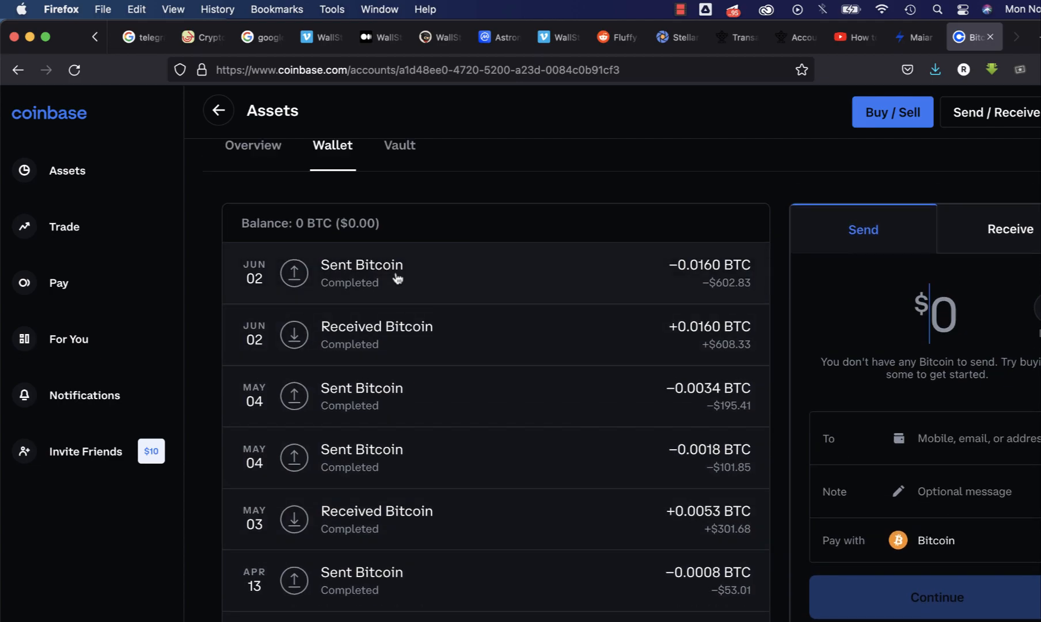
# Step: Open the June 02 Sent Bitcoin transaction to see its recipient, fee and confirmations
pyautogui.click(362, 272)
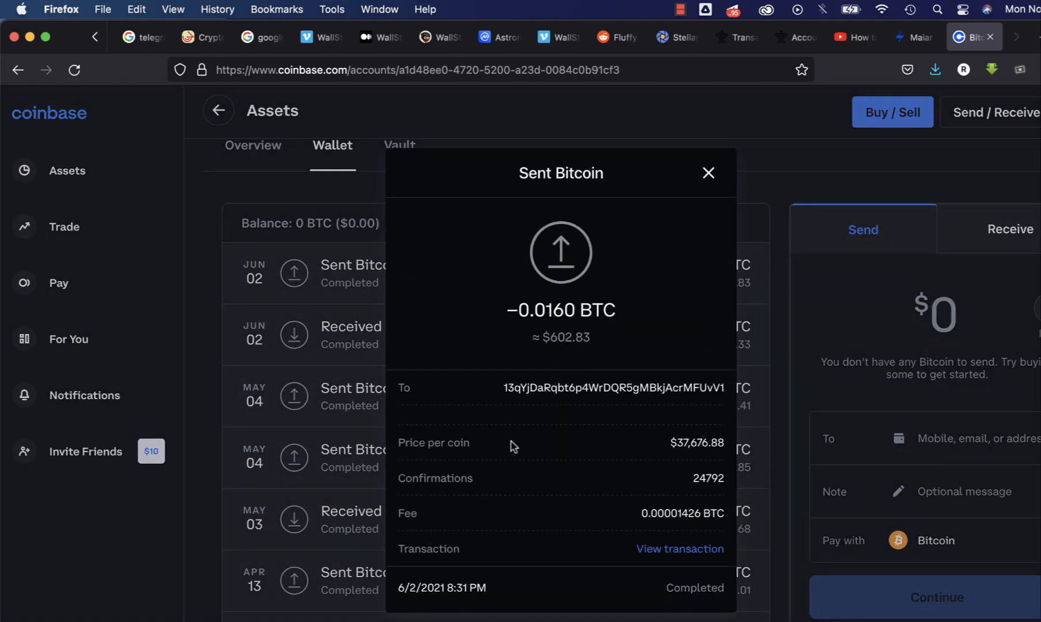
pyautogui.moveTo(608, 272)
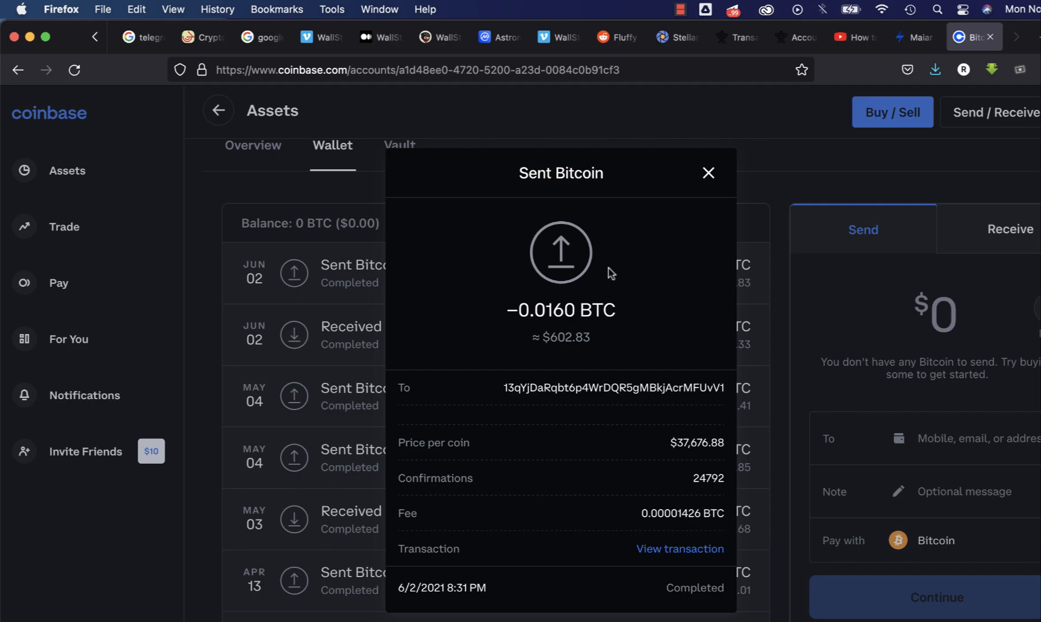
pyautogui.moveTo(595, 384)
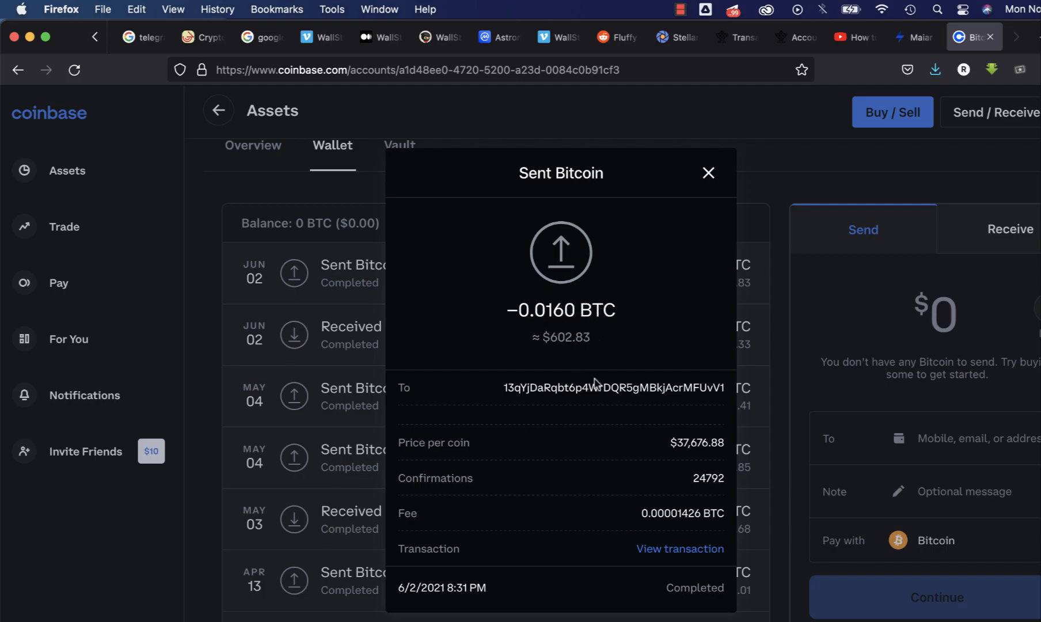
pyautogui.moveTo(549, 522)
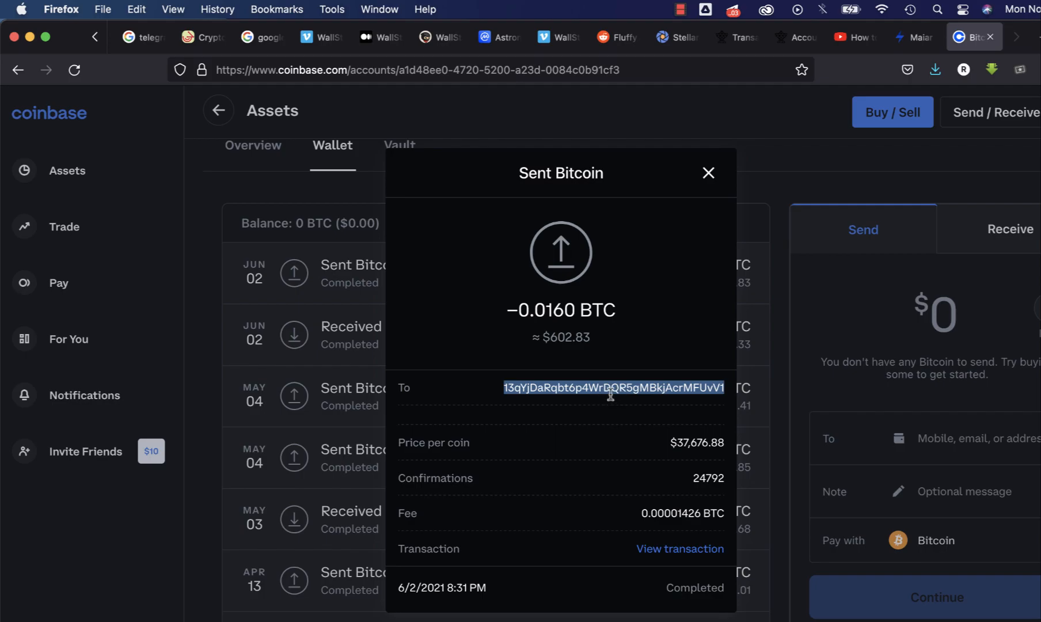
pyautogui.moveTo(591, 511)
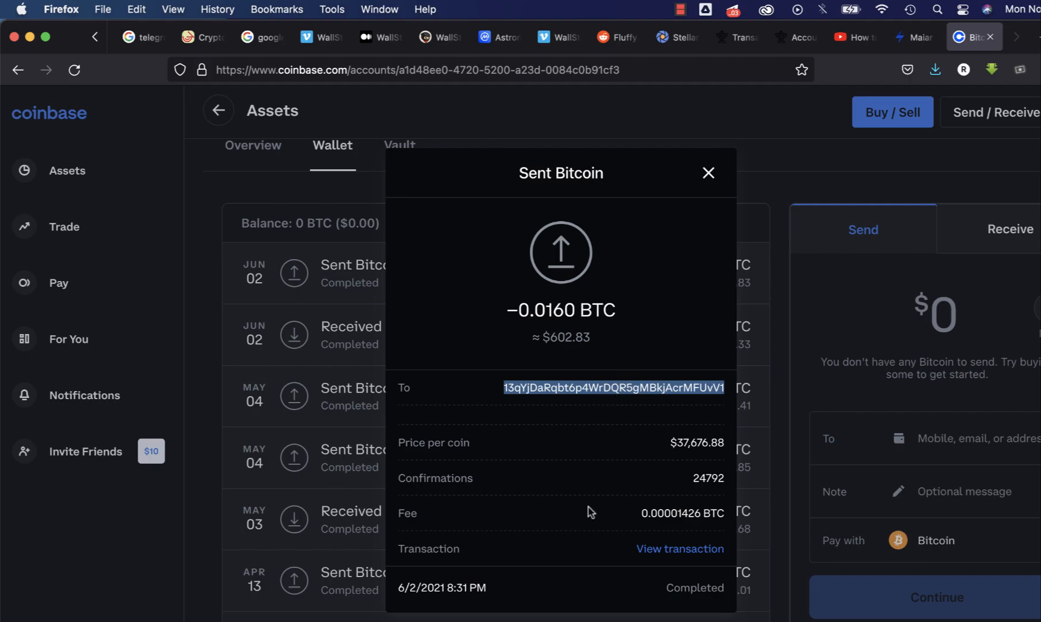
pyautogui.moveTo(555, 530)
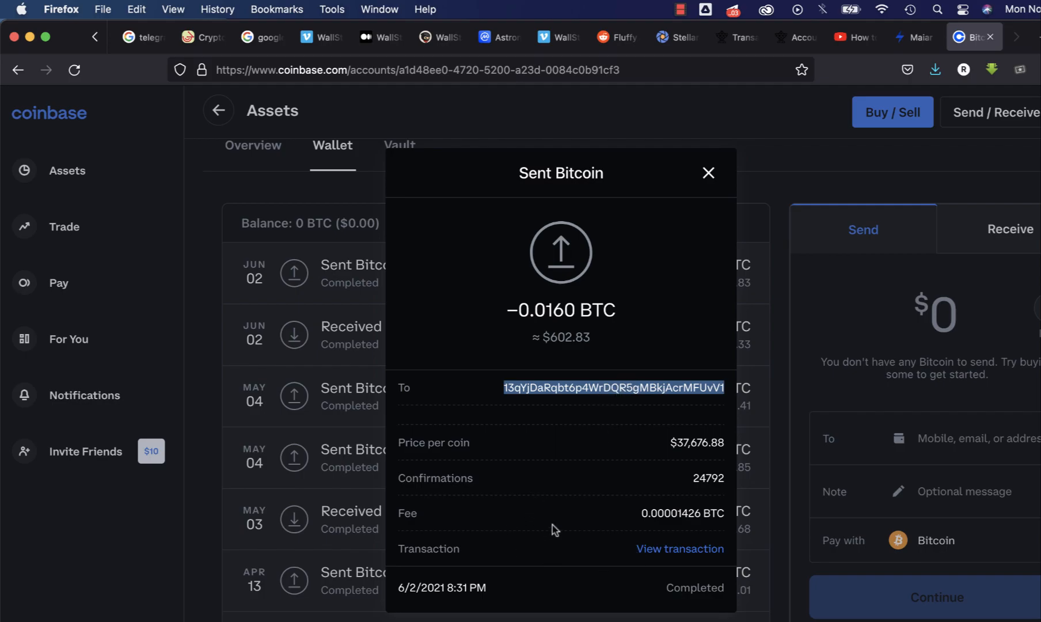
pyautogui.moveTo(680, 554)
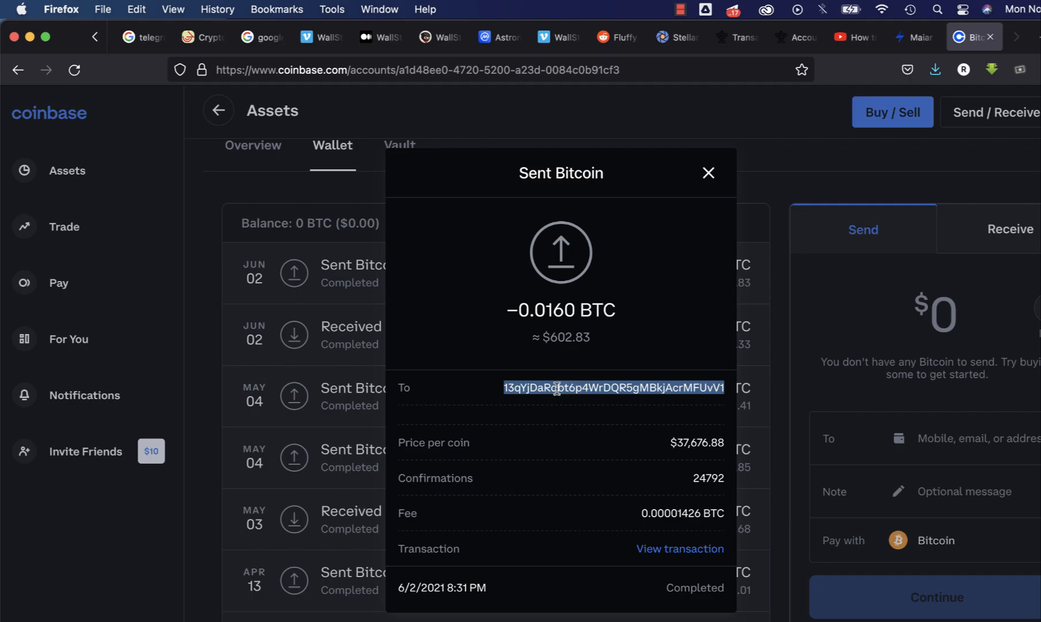
pyautogui.moveTo(669, 322)
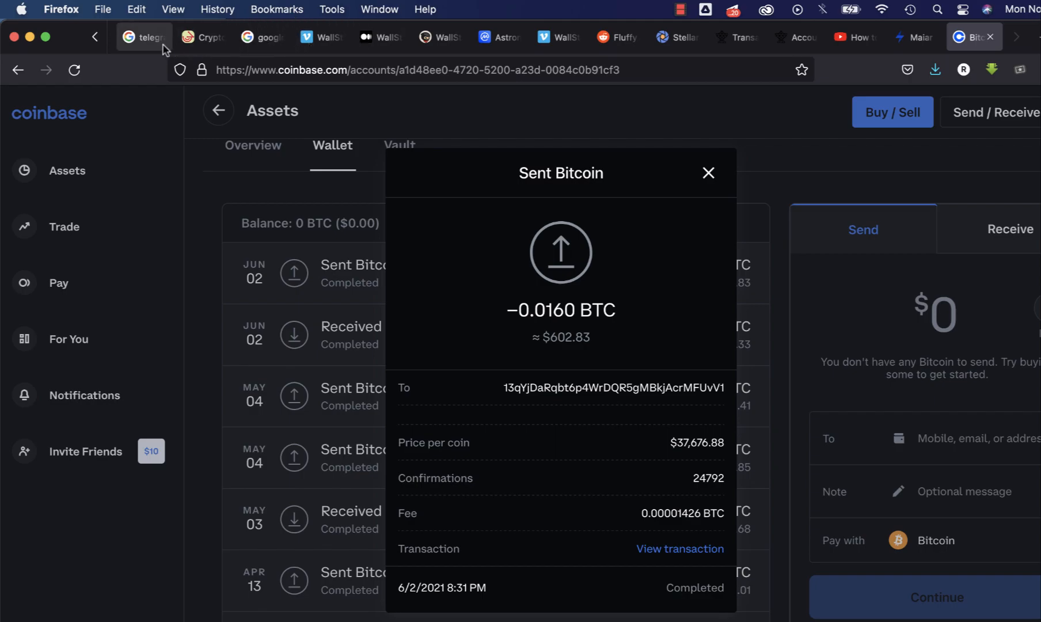
pyautogui.moveTo(156, 48)
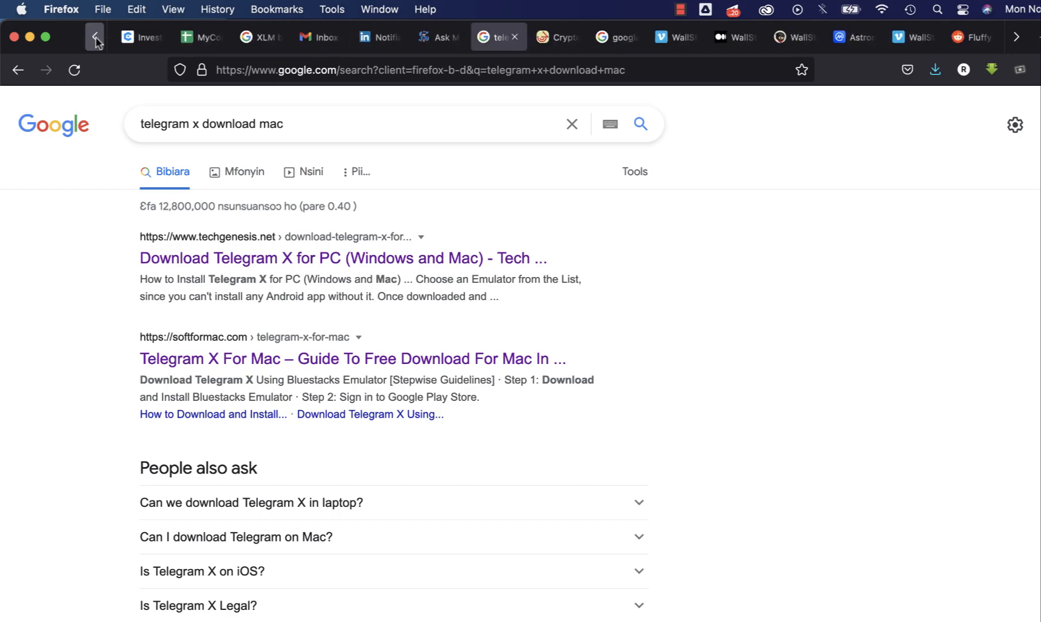
# Step: In the XLM block explorer results, open 'Explorer - Stellar Expert' in a new tab
pyautogui.click(372, 36)
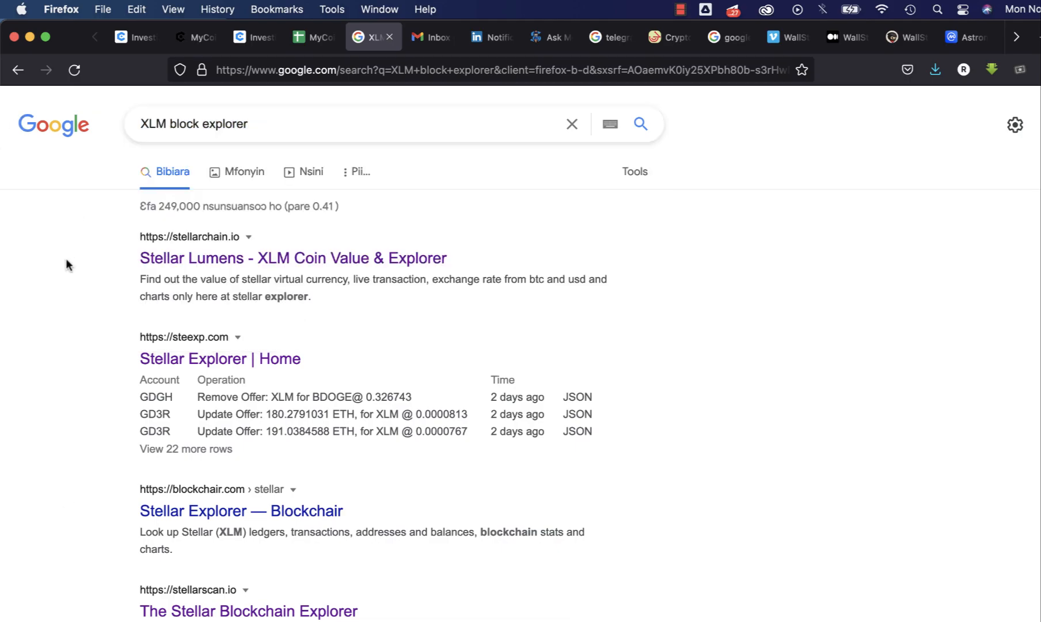
pyautogui.scroll(-3)
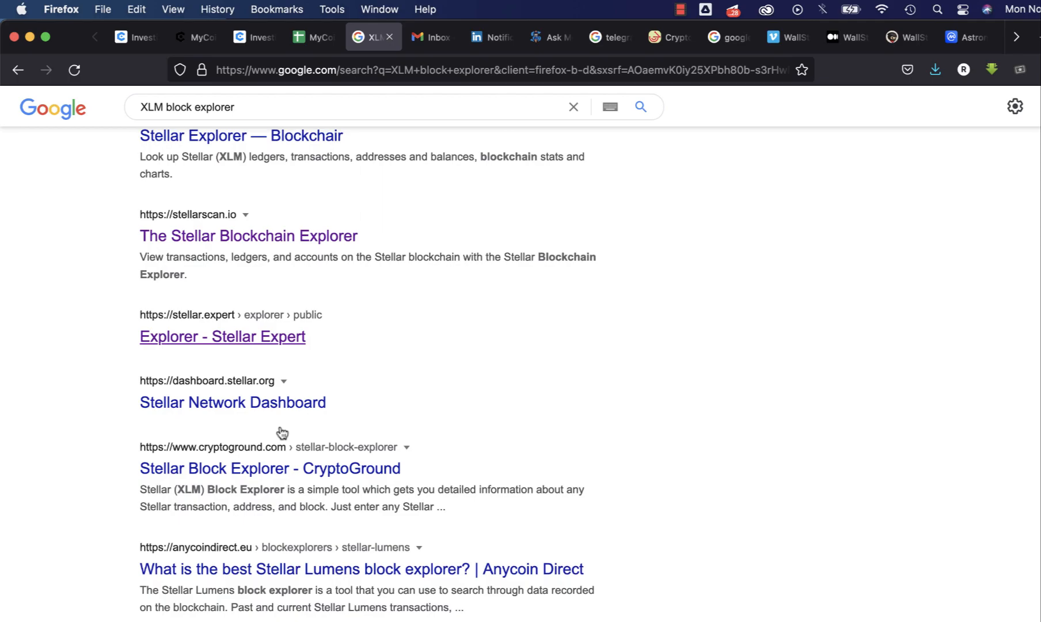
pyautogui.scroll(-3)
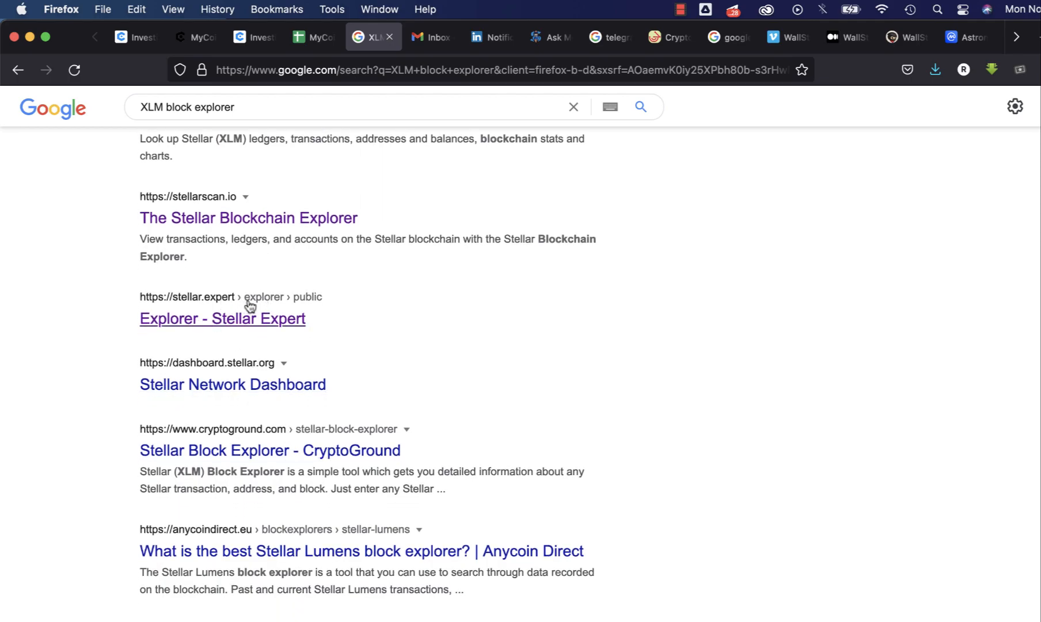
pyautogui.moveTo(234, 312)
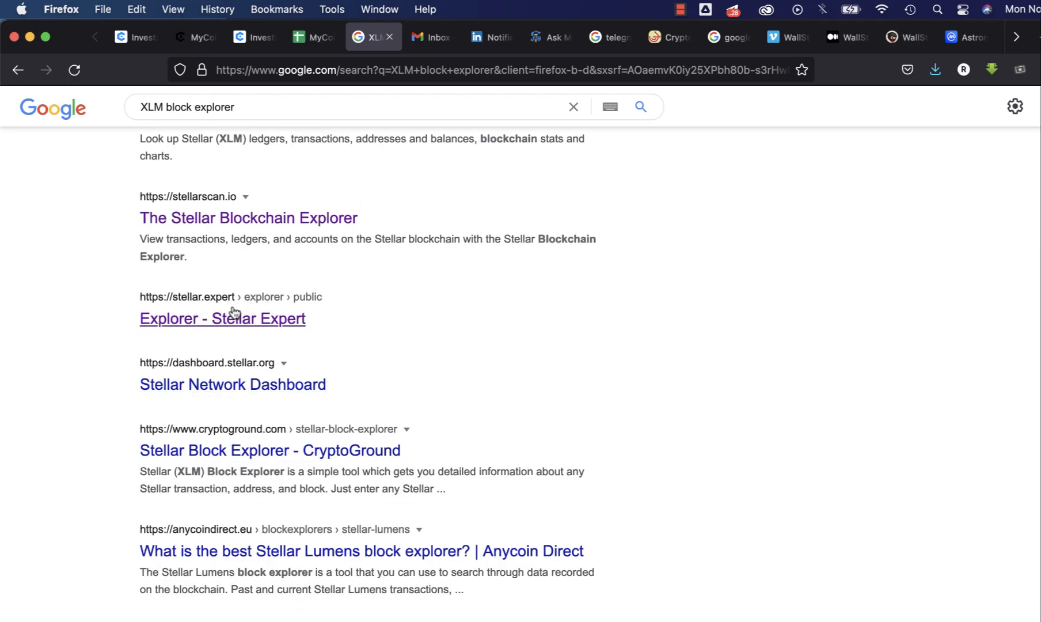
pyautogui.rightClick(222, 318)
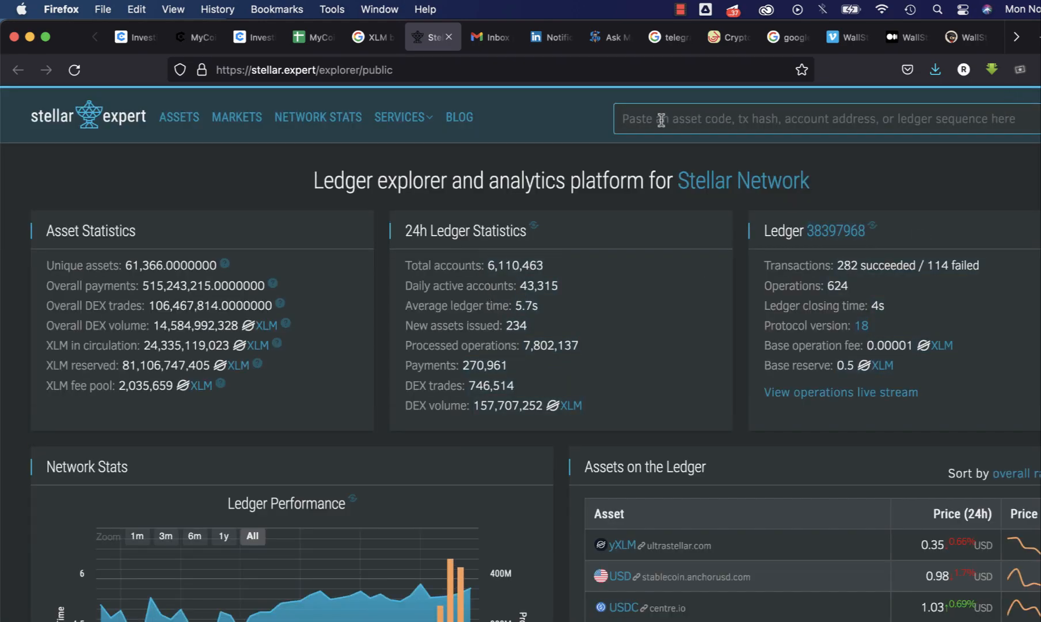
# Step: Look up account GDVEI2UN5Z2Y7B6D3NSM7K5JR2HOBZ4AKDF6Q4SF3X5QZ23U26FMZUA in Stellar Expert and scroll its page
pyautogui.click(731, 119)
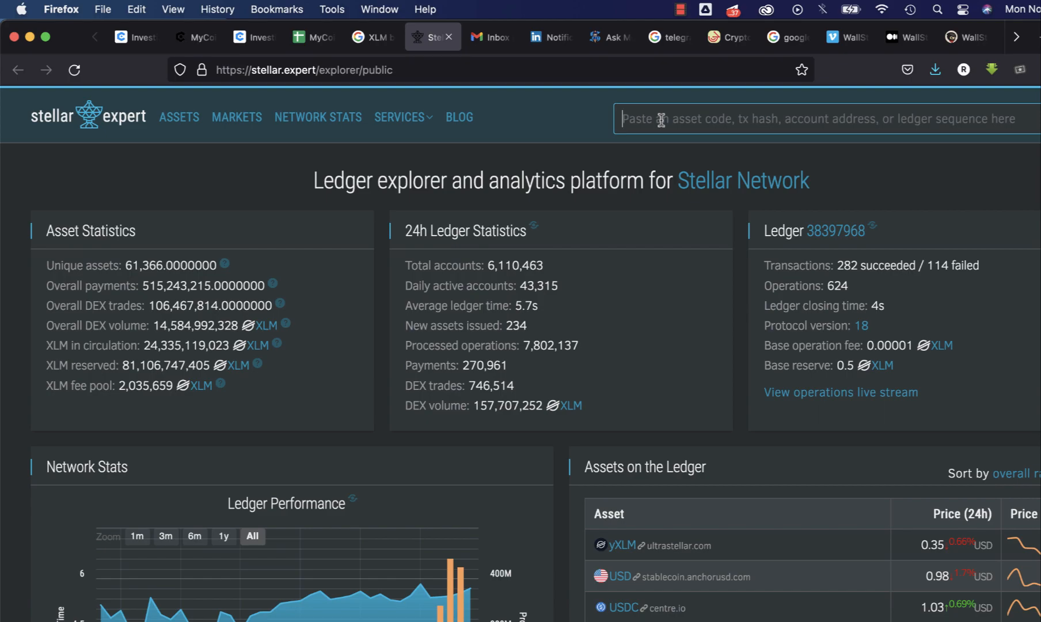
pyautogui.write('GDVEI2UN5Z2Y7B6D3NSM7K5JR2HOBZ4AKDF6Q4SF3X5QZ23U26FMZUA')
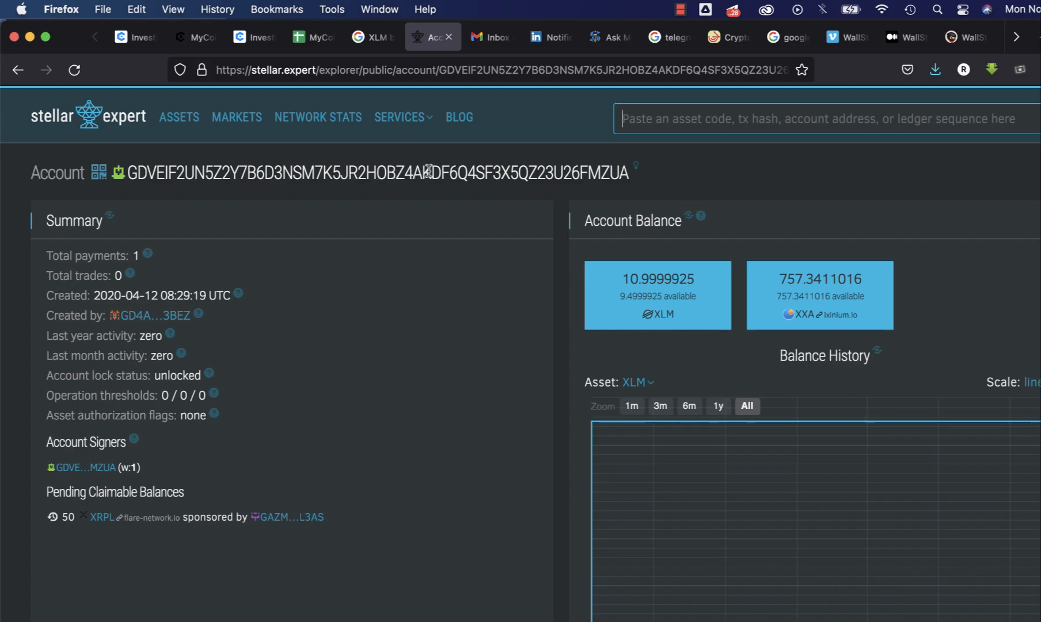
pyautogui.moveTo(385, 182)
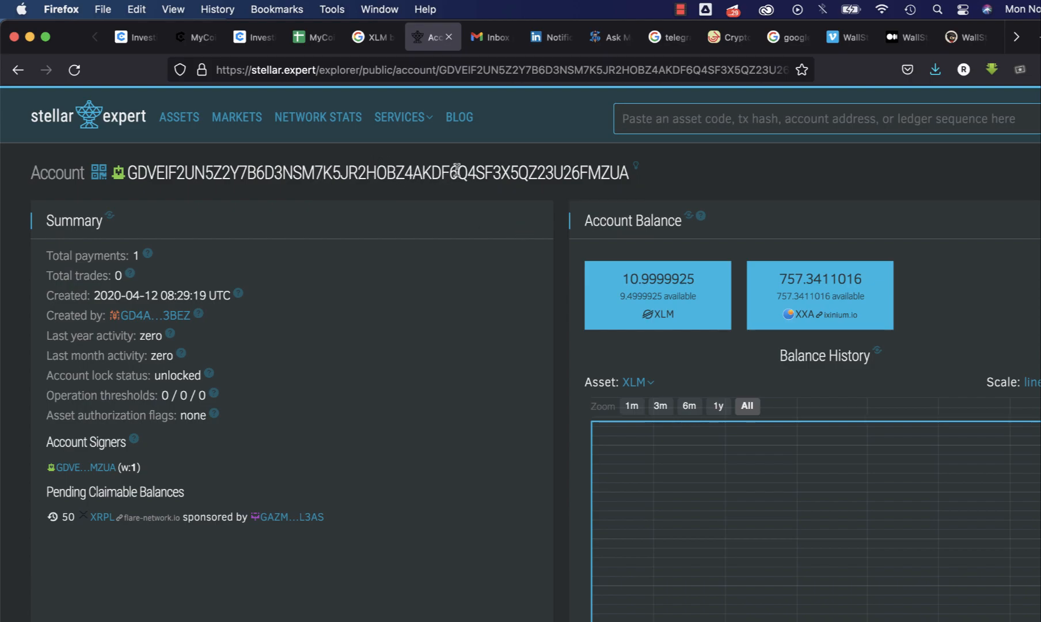
pyautogui.scroll(-3)
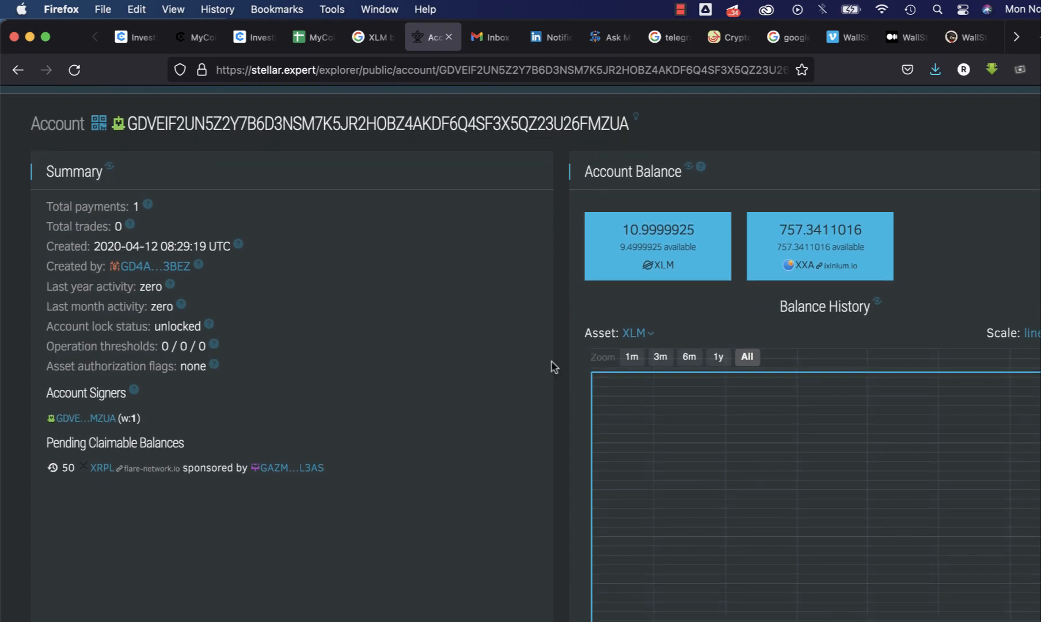
pyautogui.moveTo(559, 425)
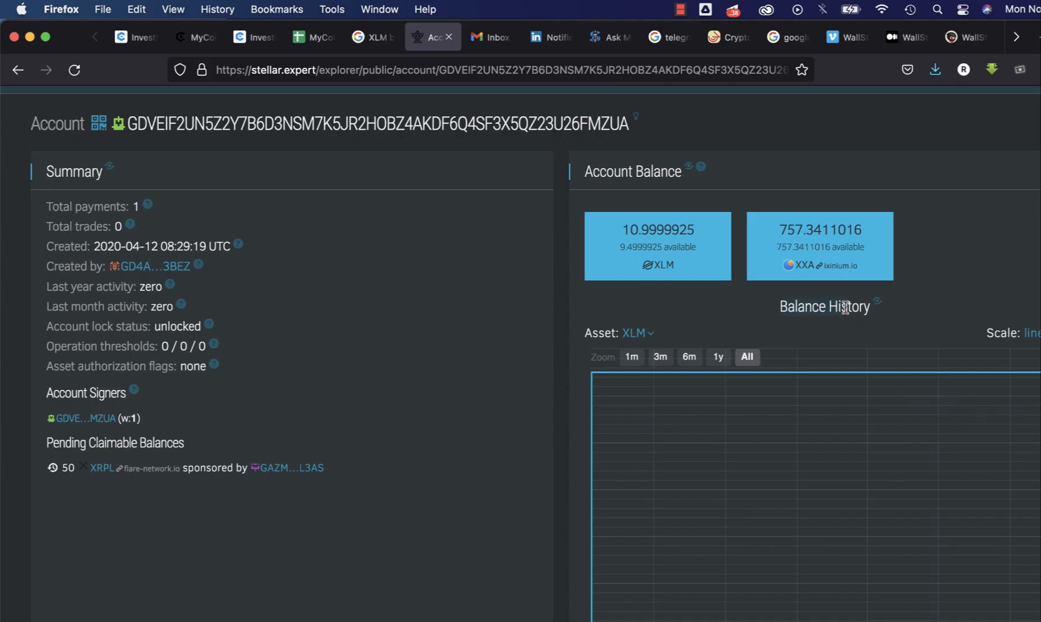
pyautogui.moveTo(878, 306)
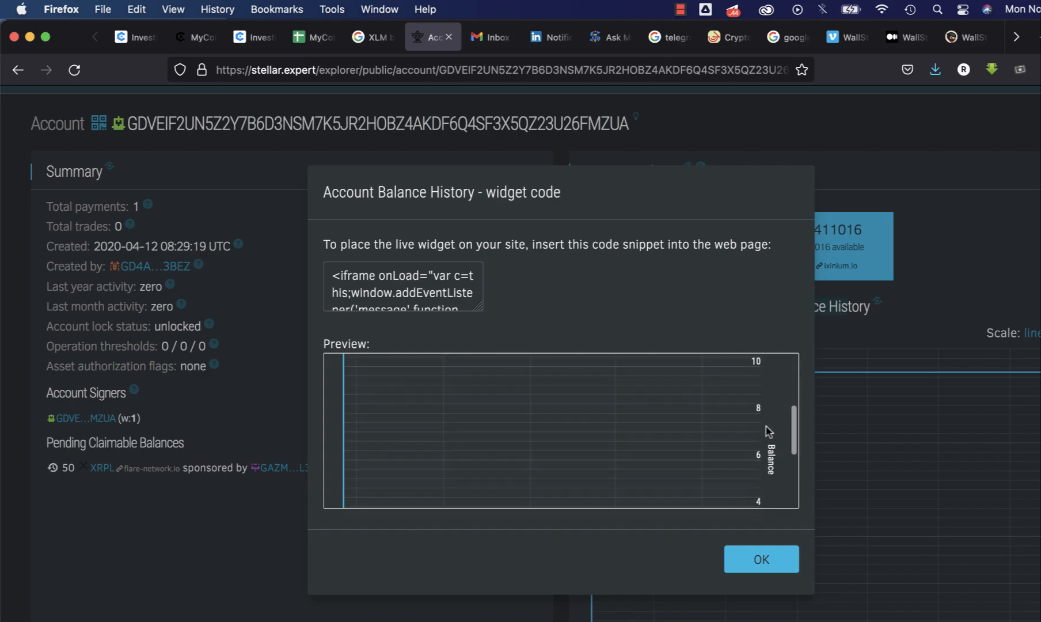
# Step: Scroll the widget preview to the 'created account' entry with 11 XLM starting balance
pyautogui.scroll(-3)
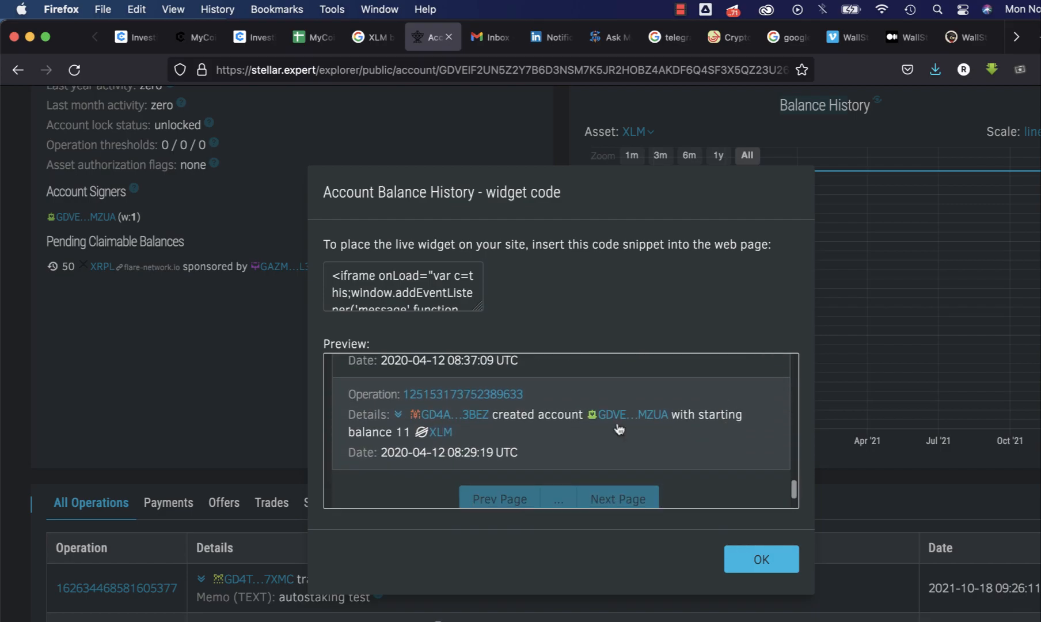
pyautogui.moveTo(478, 417)
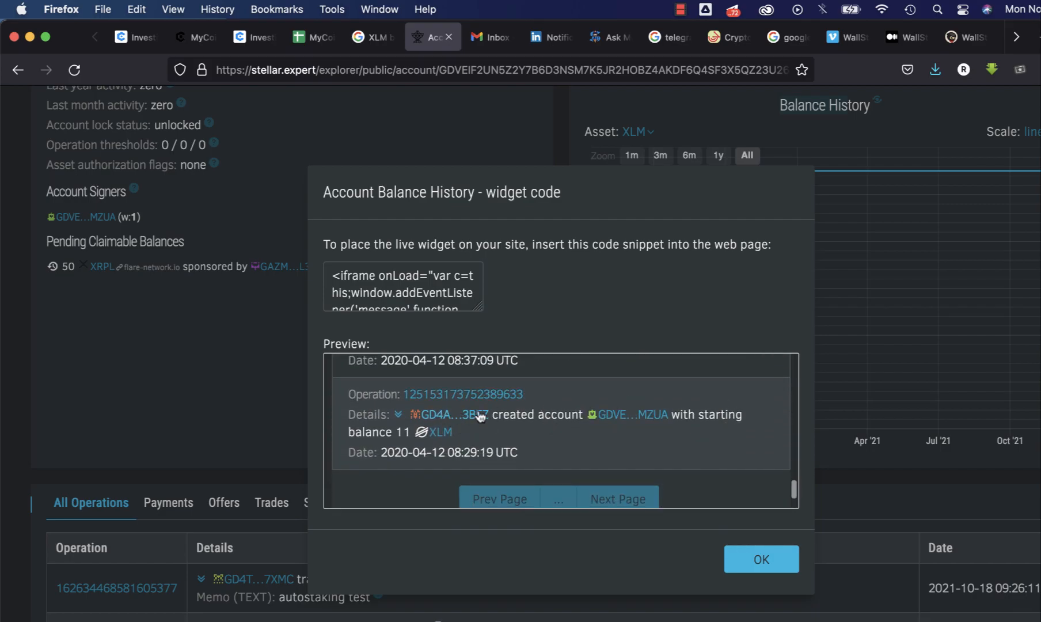